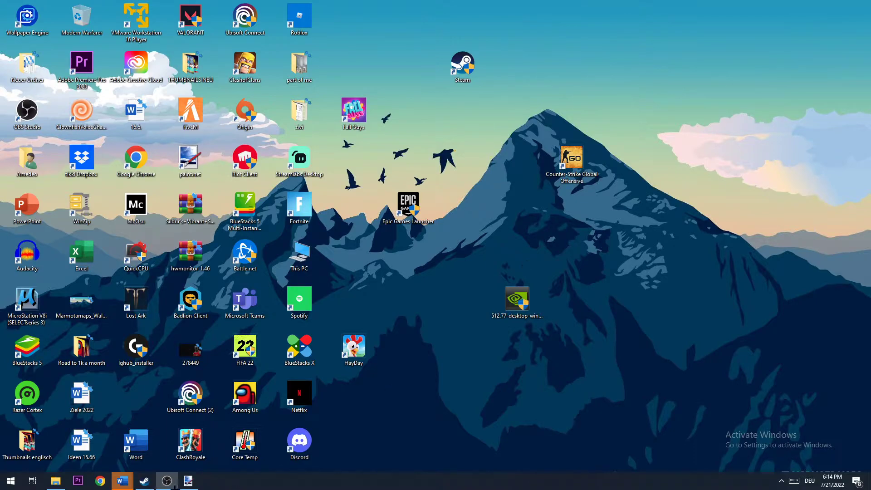
mouse_move(531, 372)
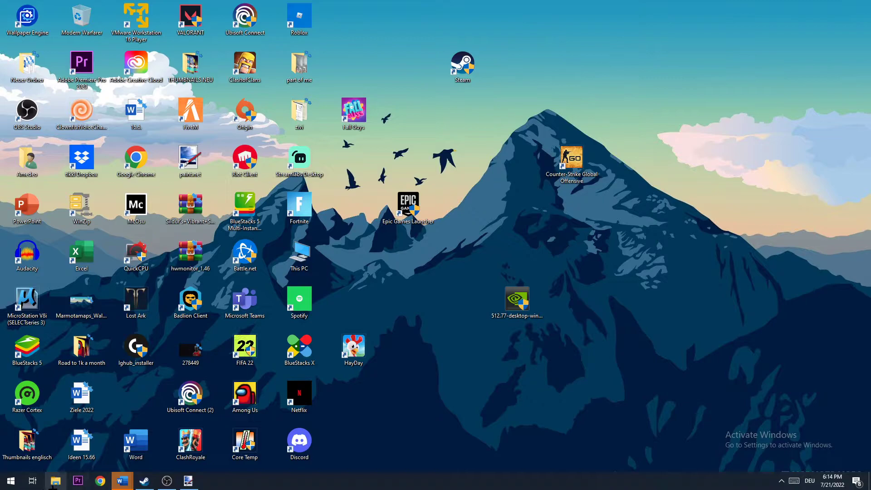
Launch File Explorer from the taskbar and bring up the This PC context menu
left_click(54, 481)
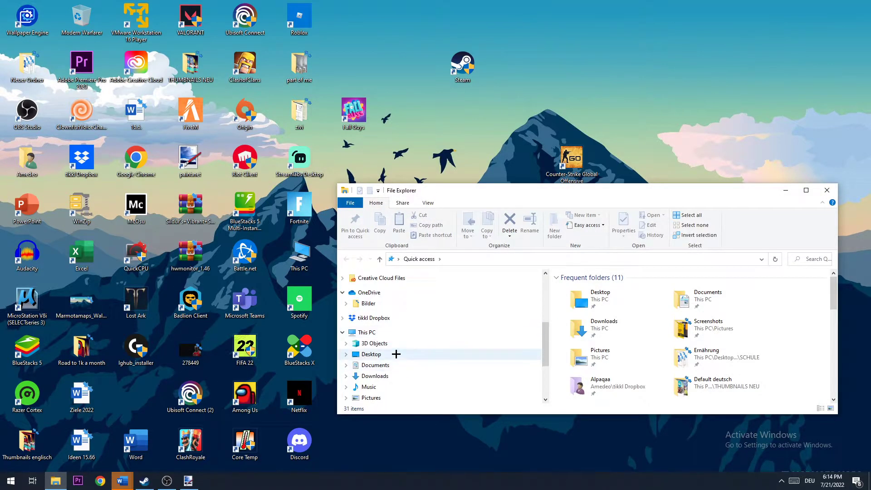
right_click(366, 332)
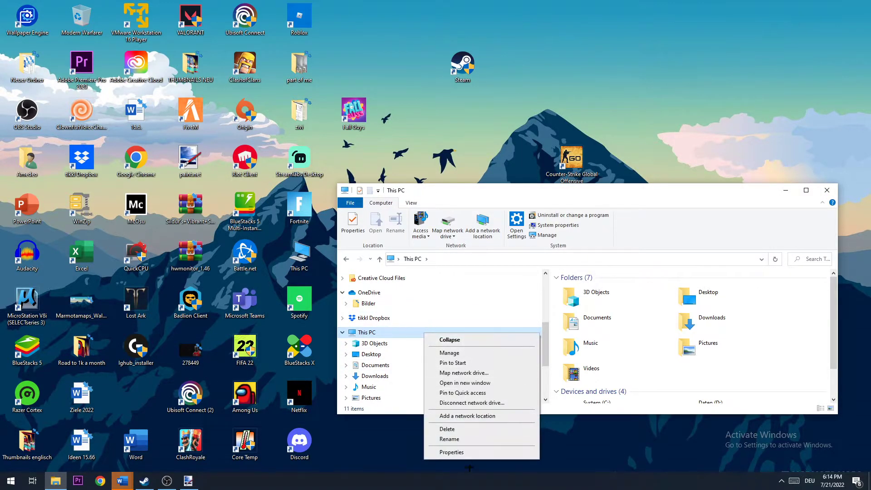
left_click(451, 452)
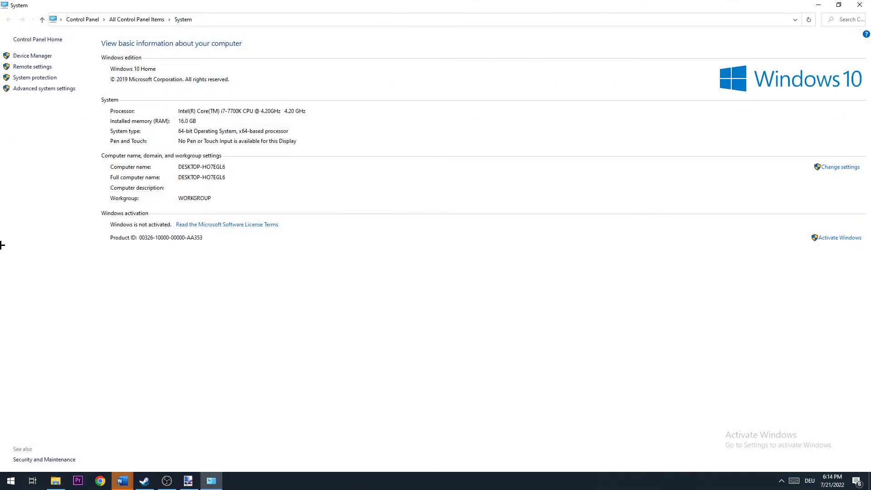
mouse_move(172, 171)
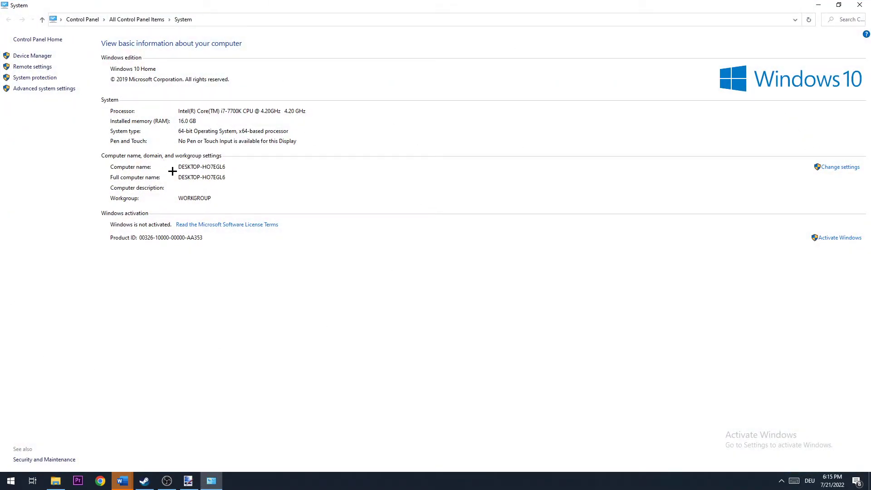
mouse_move(824, 172)
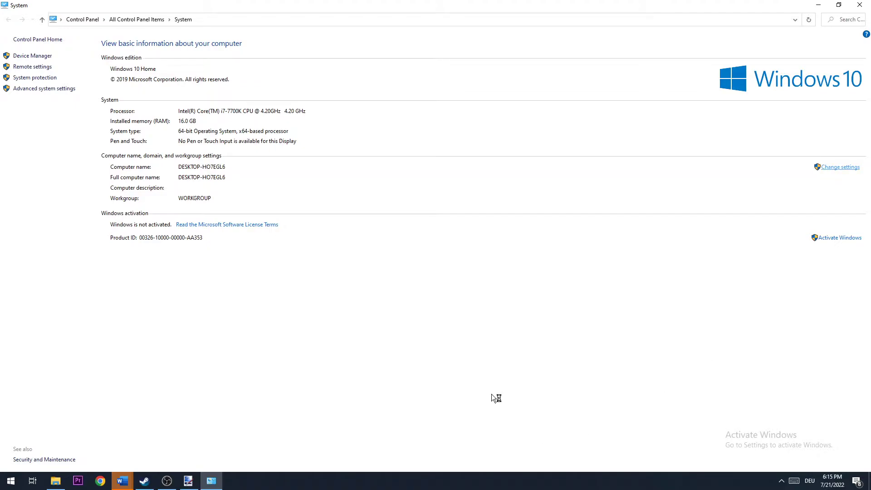
left_click(840, 167)
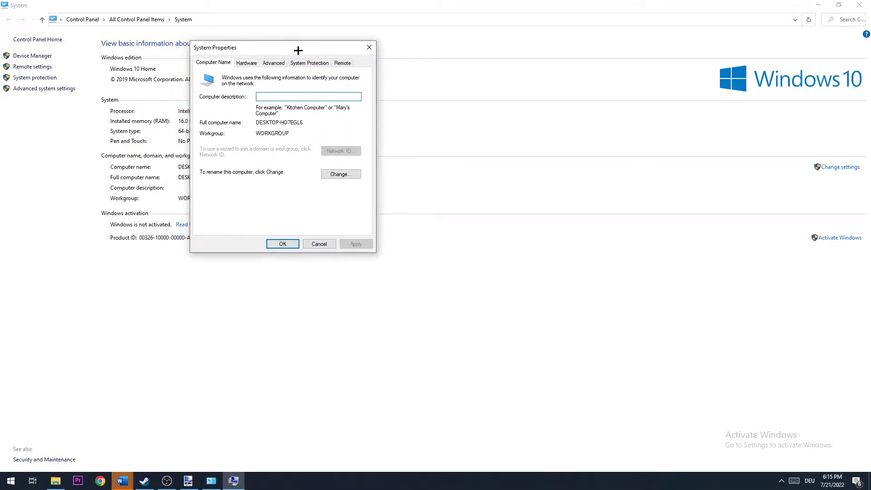
left_click(273, 63)
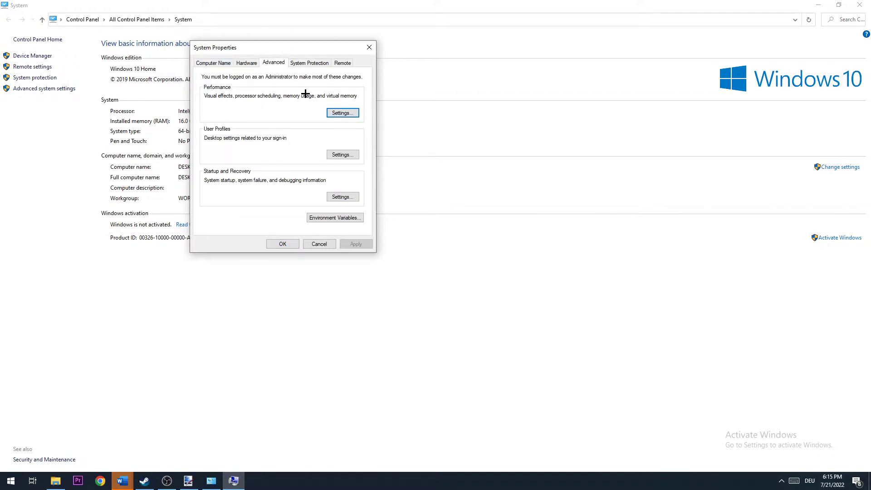
mouse_move(276, 92)
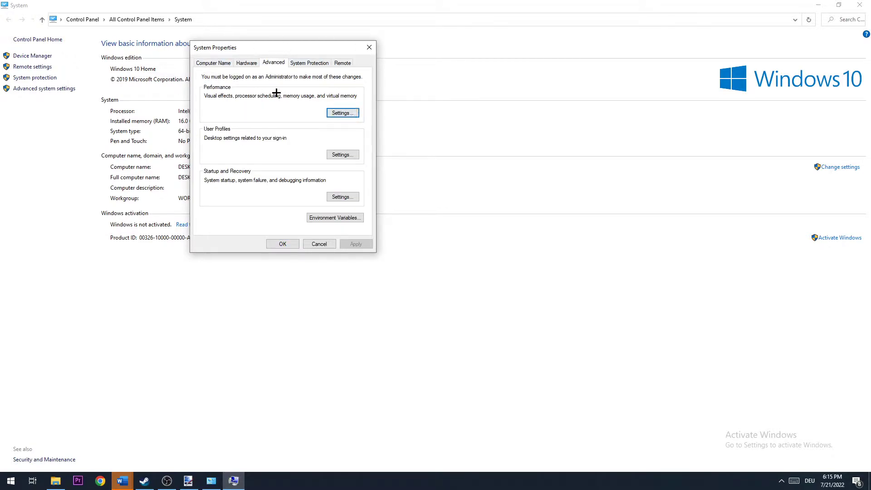
left_click(342, 113)
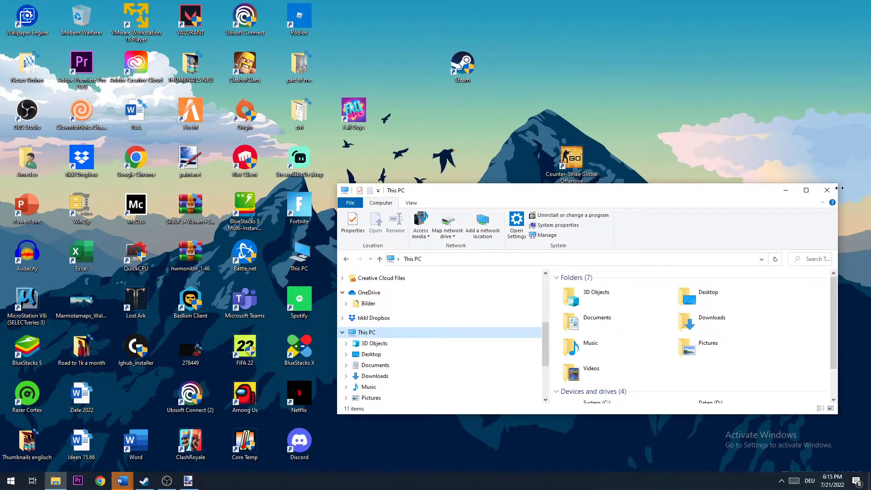
Go to Settings > System and review the Display page's scale and resolution options
left_click(826, 190)
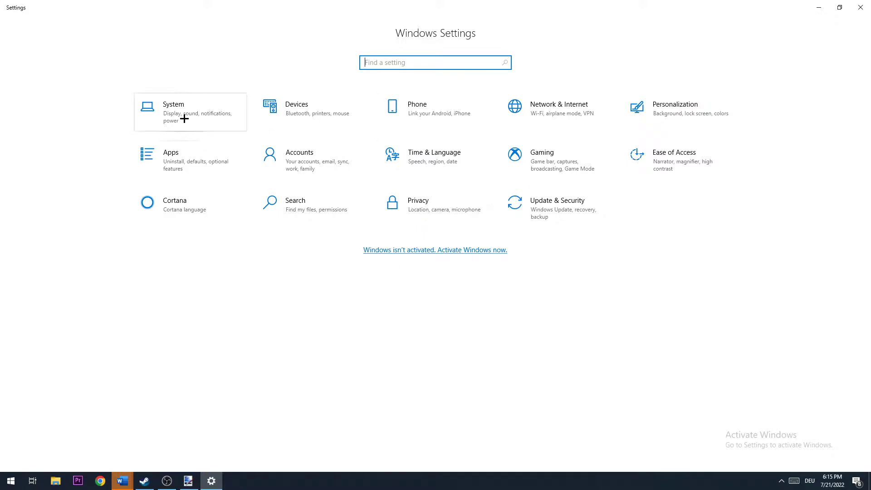
left_click(173, 111)
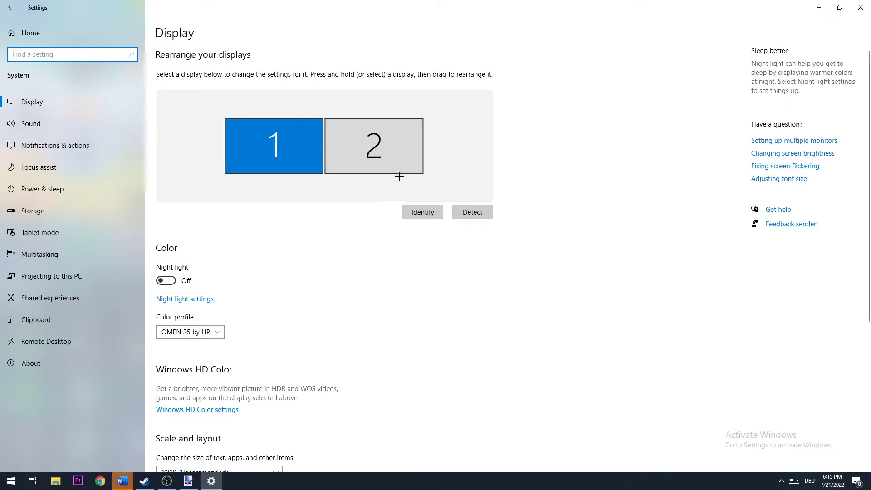
mouse_move(321, 187)
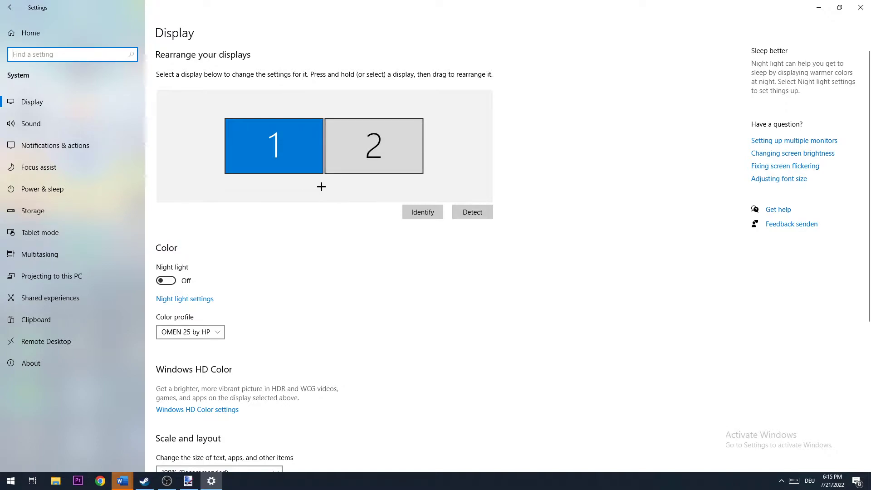
scroll("down", 3)
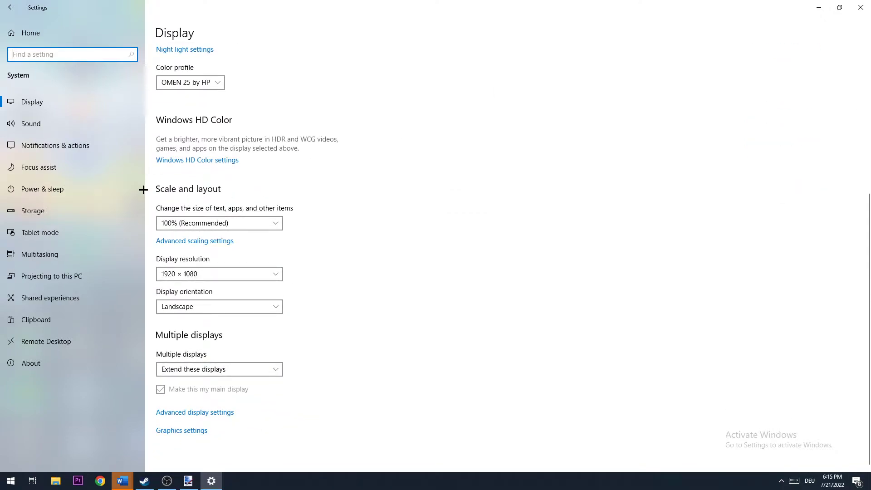
mouse_move(177, 216)
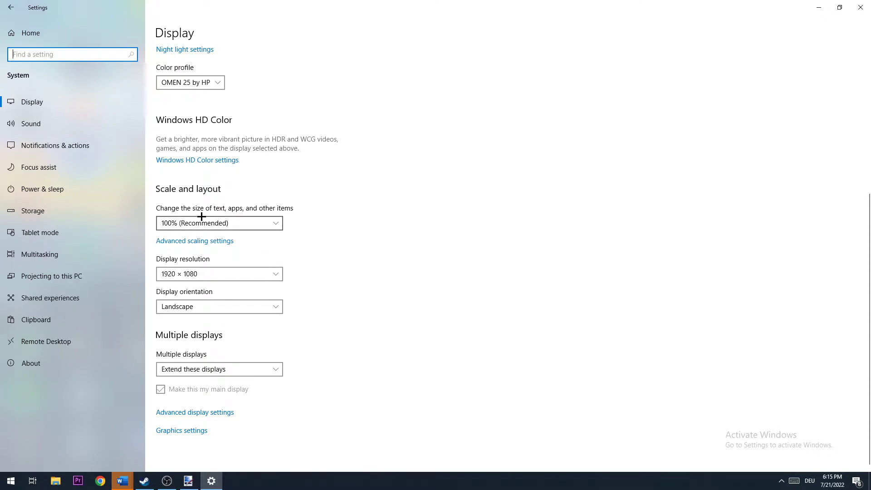
mouse_move(189, 263)
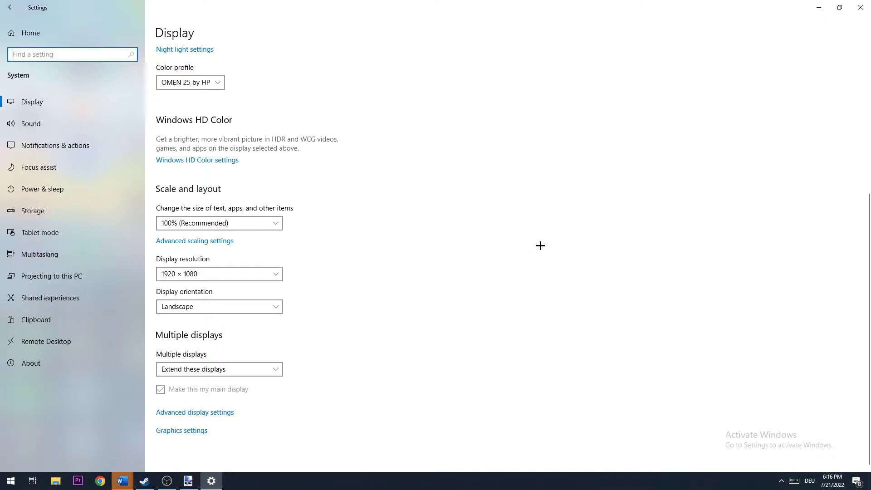
mouse_move(616, 239)
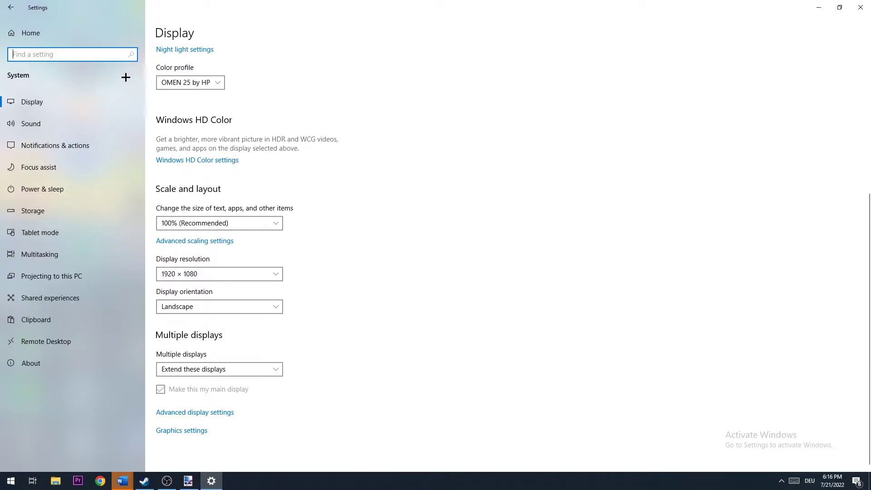
mouse_move(54, 145)
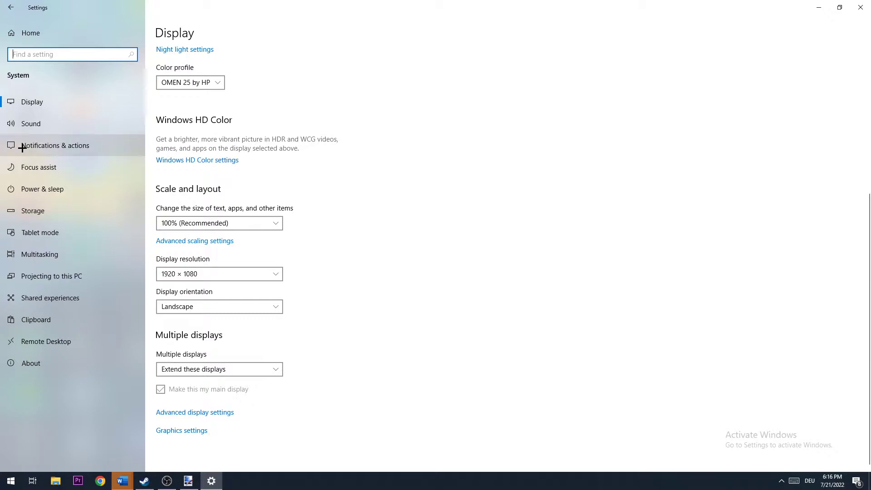
Check Notifications & actions, then switch to the Power & sleep page (screen 10 min, sleep 30 min)
left_click(56, 145)
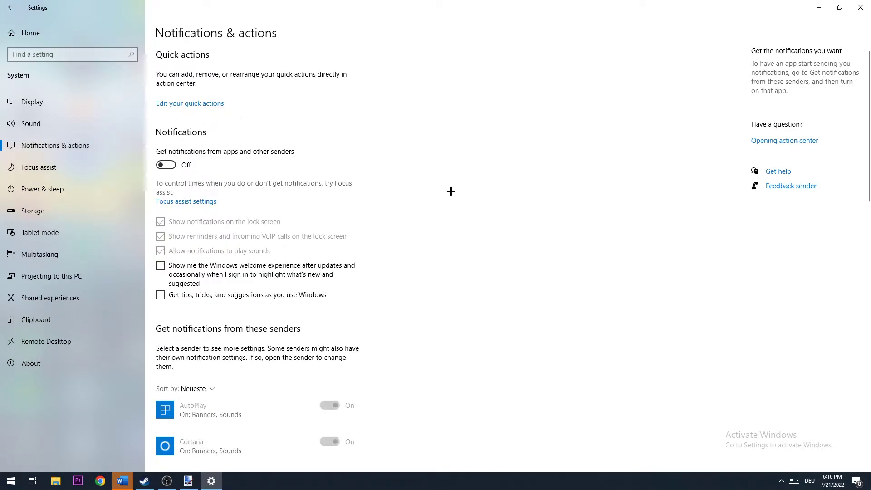
mouse_move(689, 340)
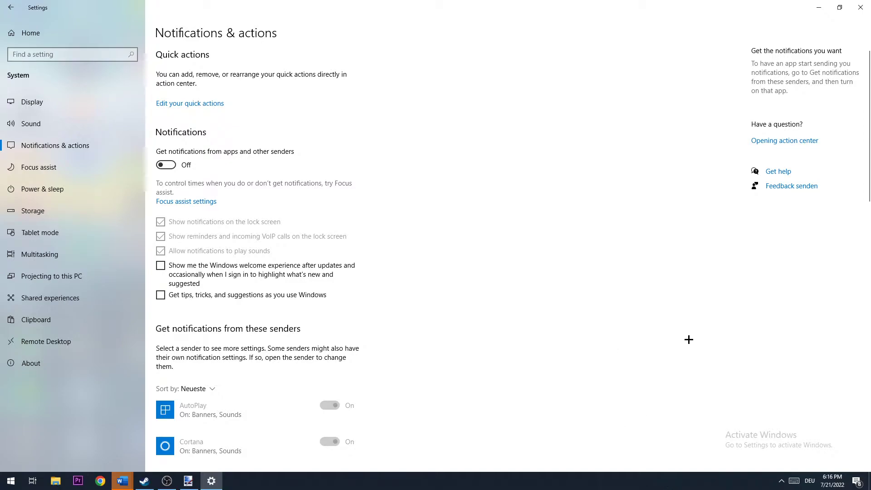
mouse_move(380, 155)
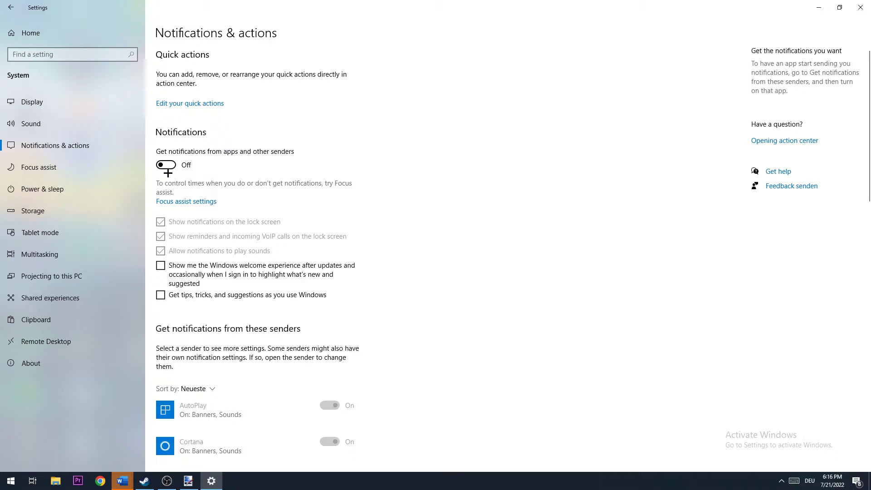
mouse_move(39, 188)
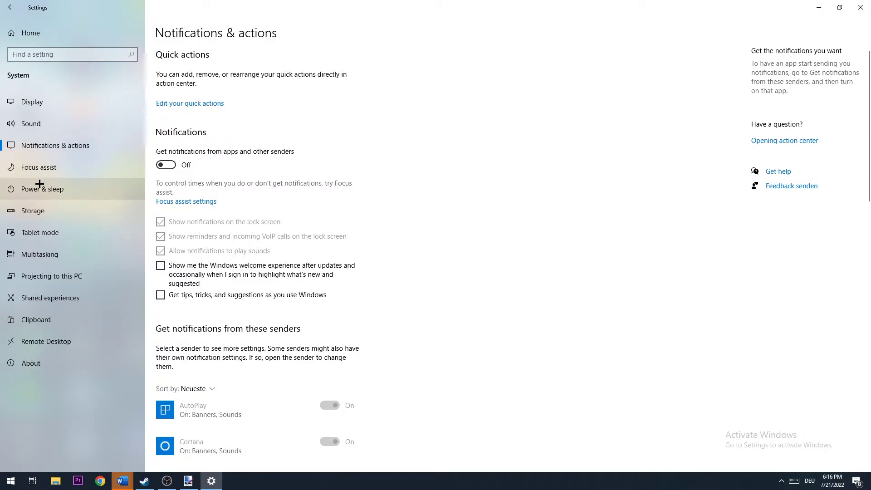
left_click(43, 189)
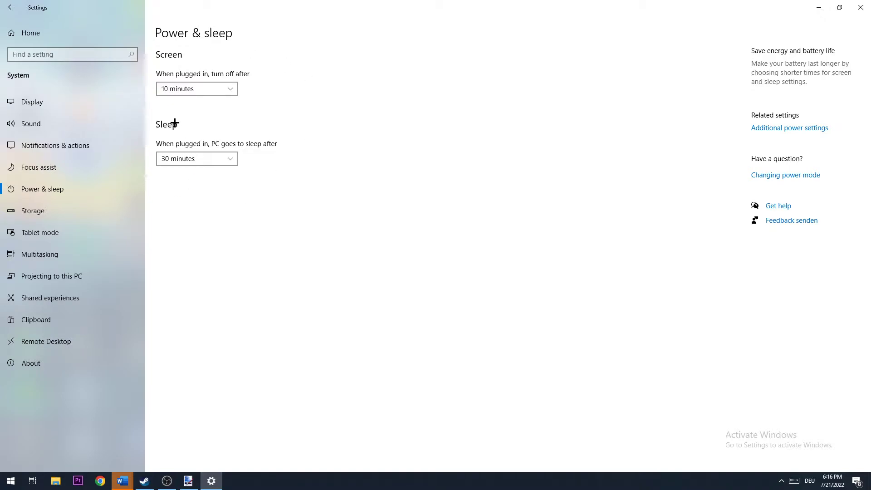
mouse_move(812, 155)
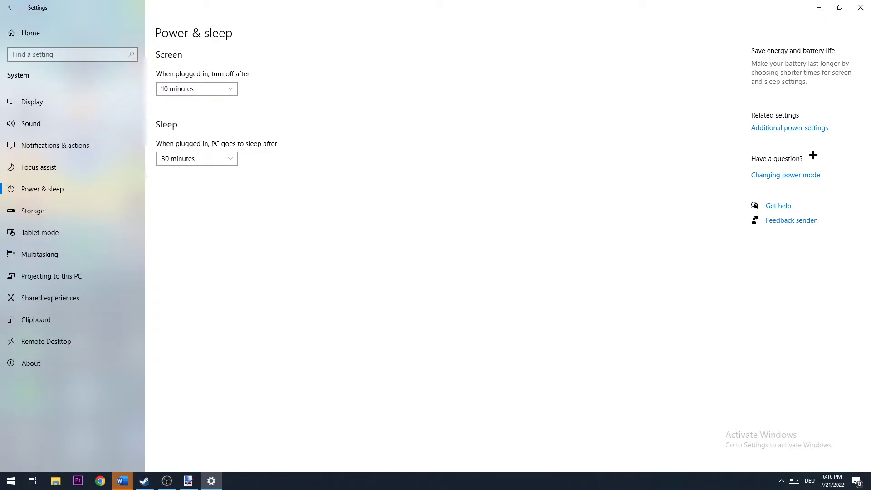
Bring up Control Panel Power Options via Additional power settings, listing Balanced and extra plans
left_click(789, 128)
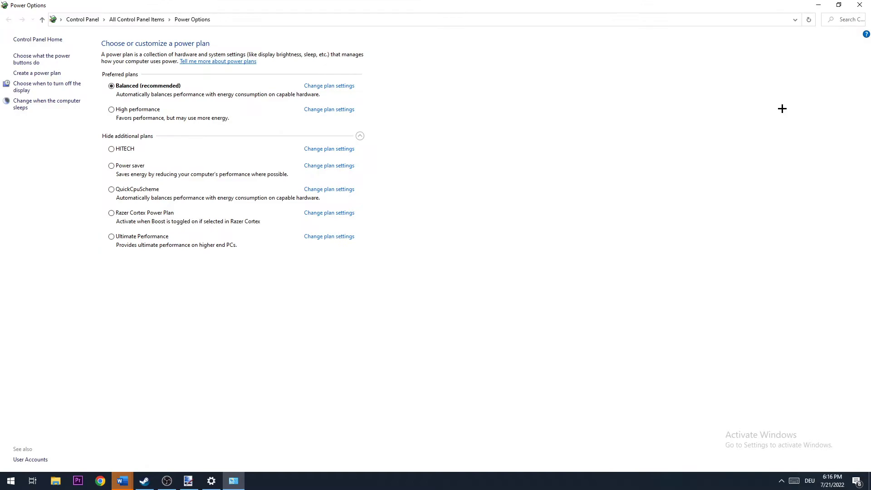
mouse_move(123, 194)
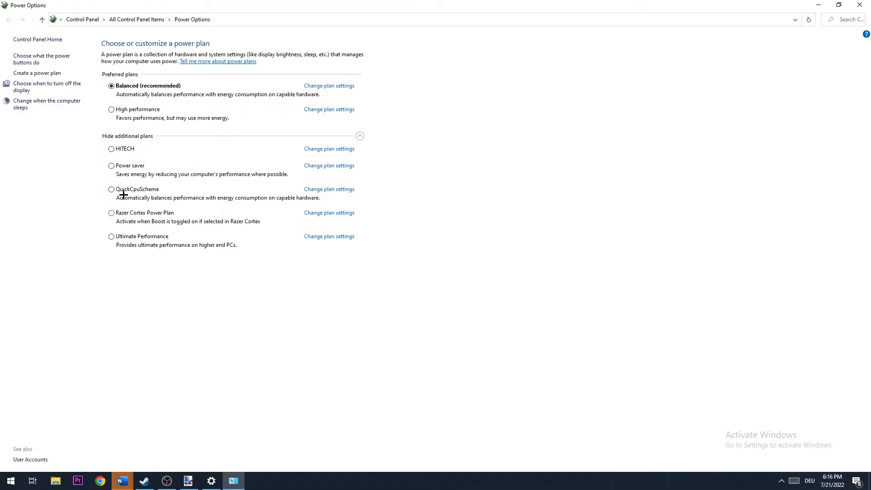
mouse_move(133, 112)
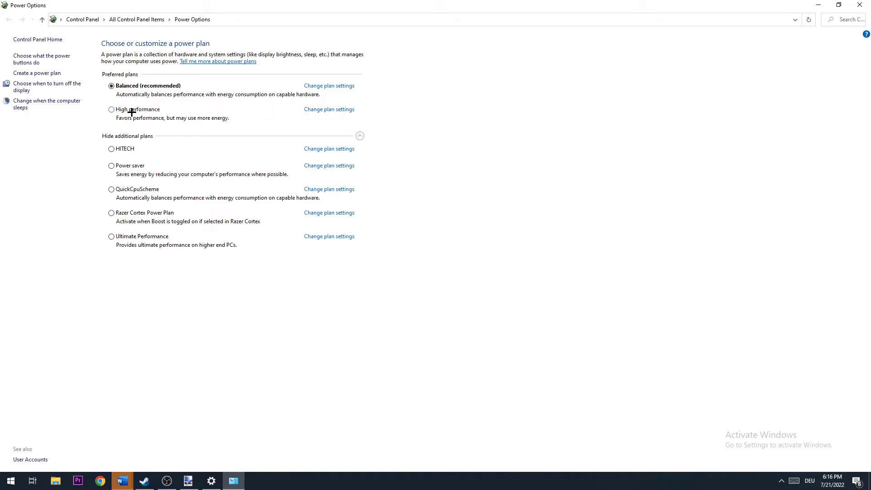
mouse_move(132, 117)
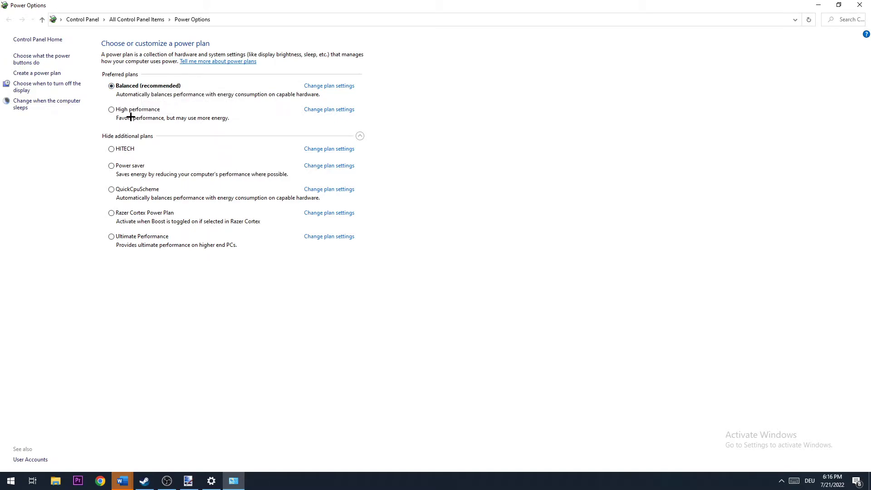
mouse_move(138, 118)
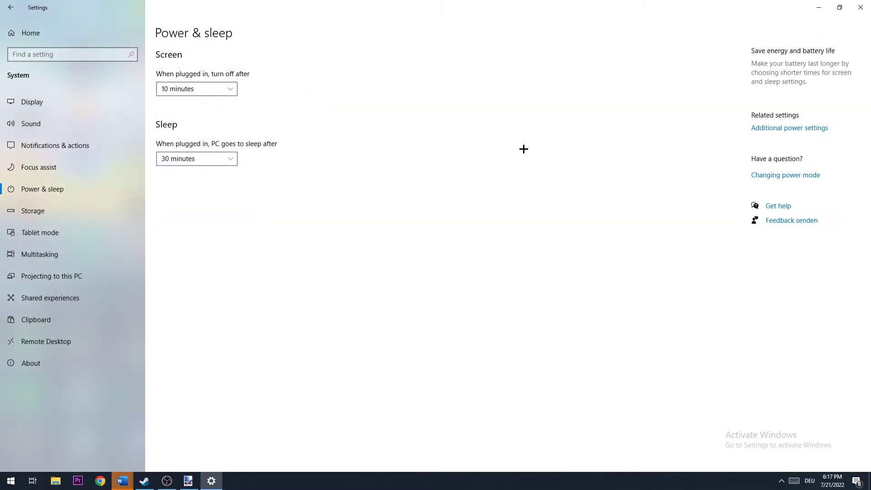
mouse_move(50, 219)
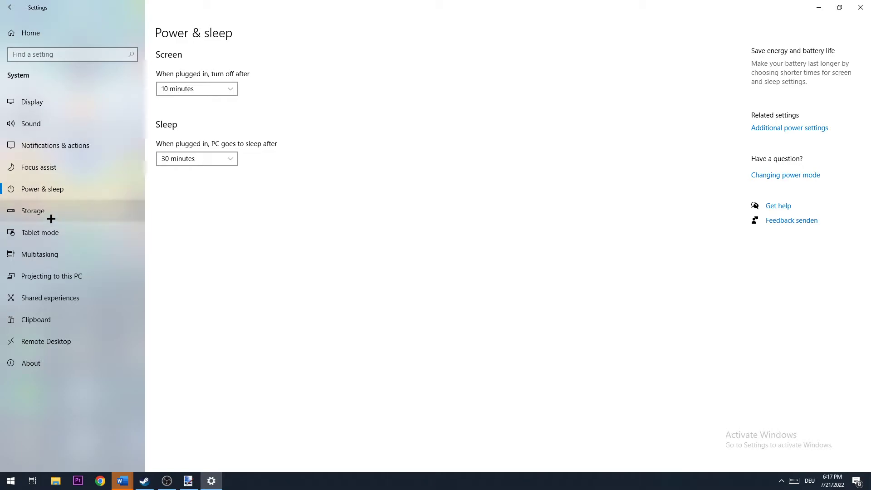
Show the Storage page with Storage Sense on and C: at 116 GB of 119 GB used
left_click(33, 210)
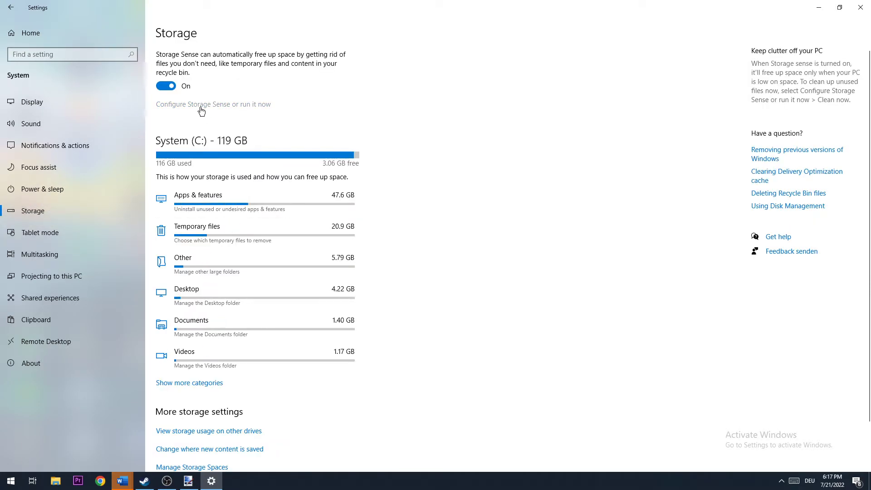
Show Configure Storage Sense, set to weekly runs with temporary-file cleanup enabled
left_click(212, 103)
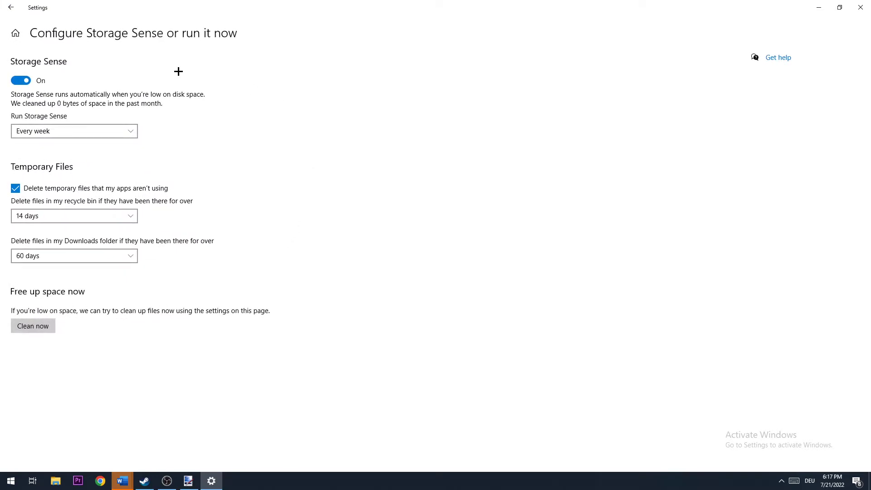
mouse_move(143, 170)
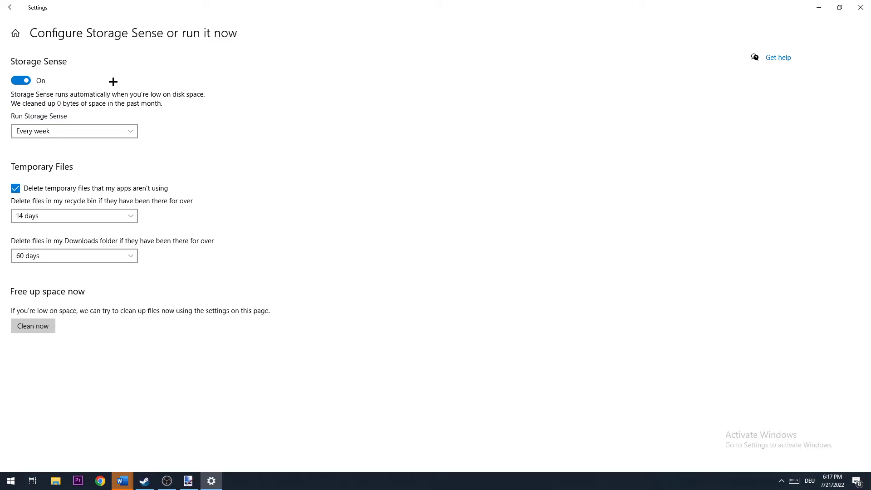
mouse_move(14, 237)
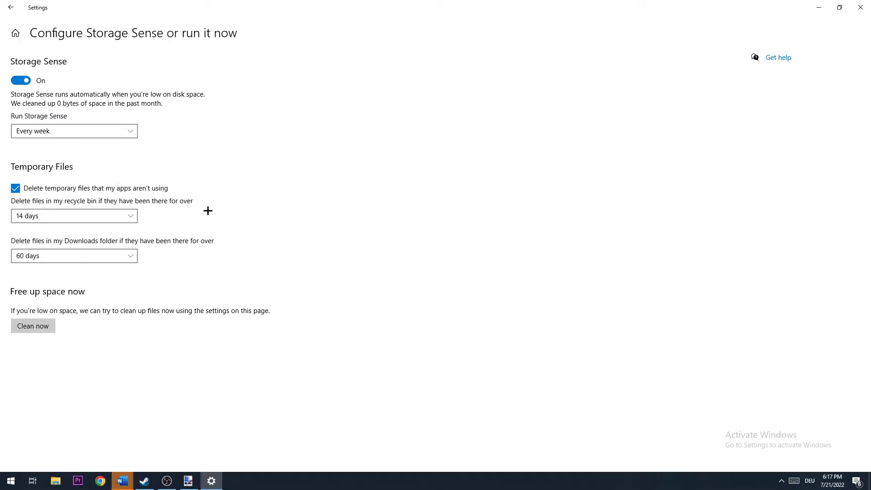
mouse_move(142, 146)
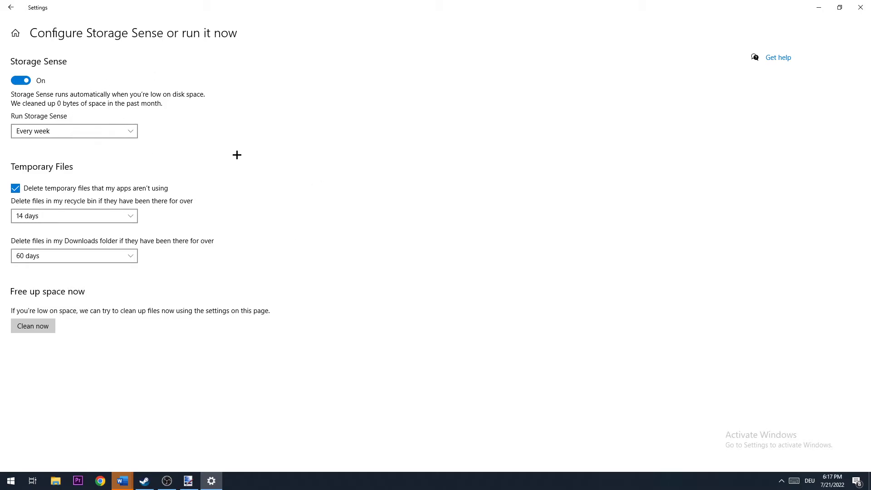
Return to Settings home and enter Gaming, landing on Game bar with clip recording off
left_click(10, 7)
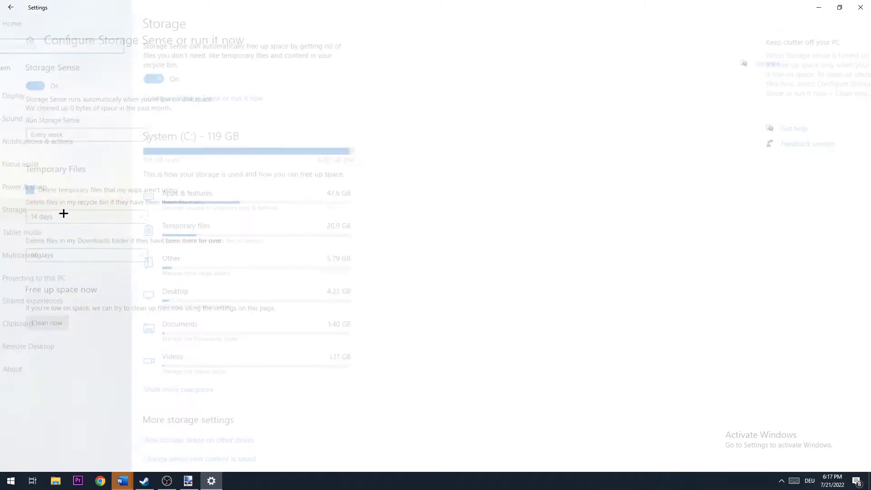
left_click(10, 7)
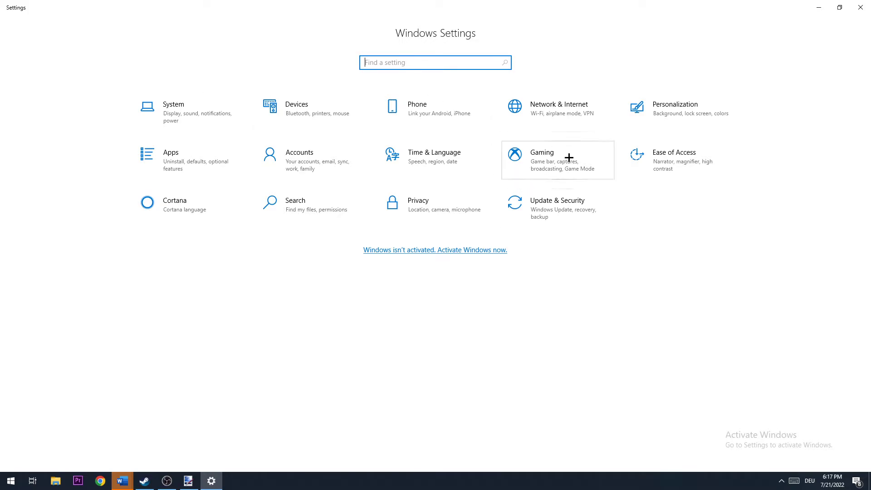
left_click(557, 160)
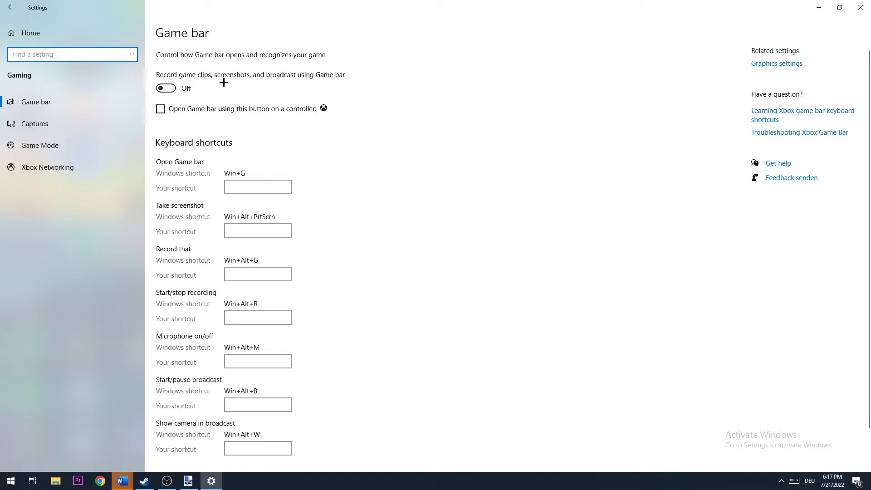
mouse_move(34, 123)
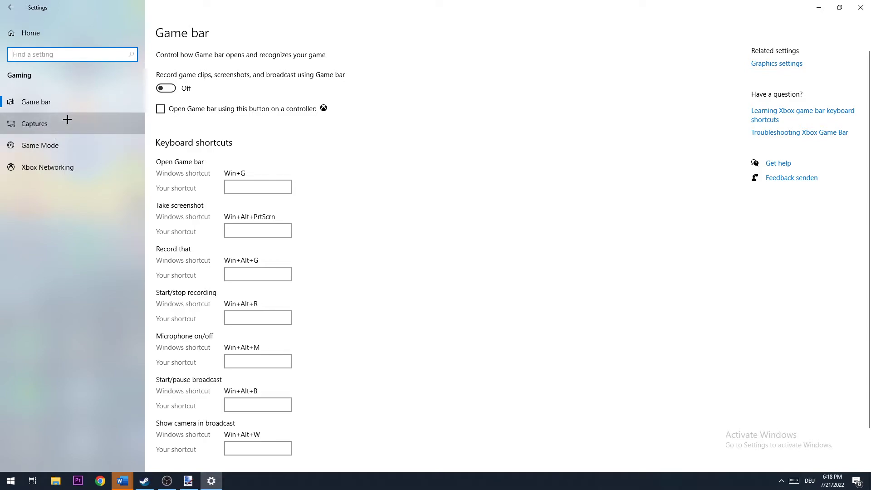
Show the Captures page with background and audio recording off at 30 fps
left_click(34, 124)
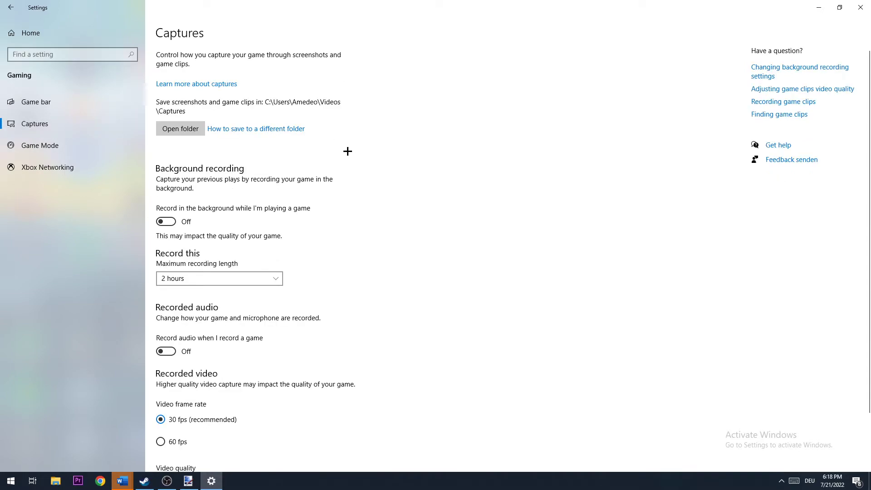
mouse_move(247, 181)
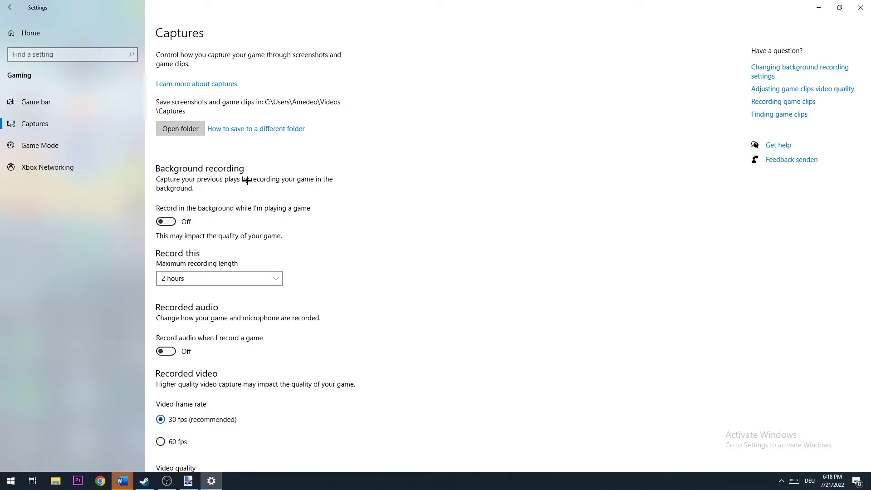
mouse_move(40, 145)
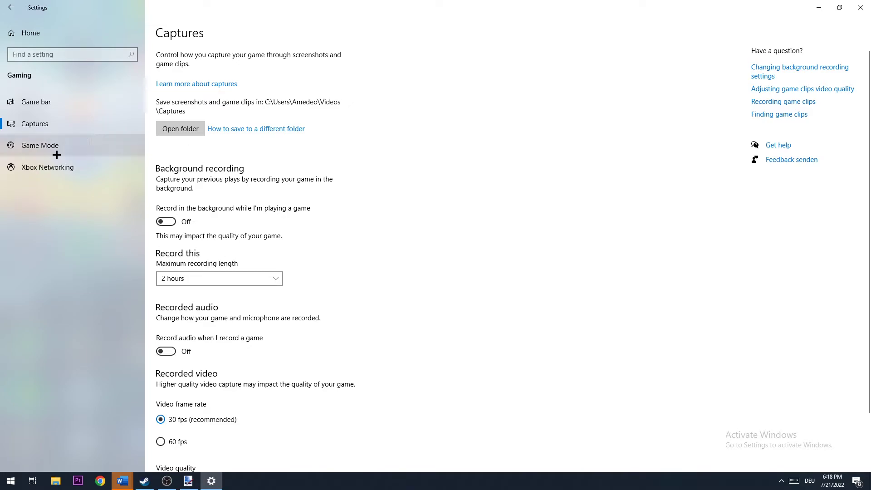
mouse_move(210, 179)
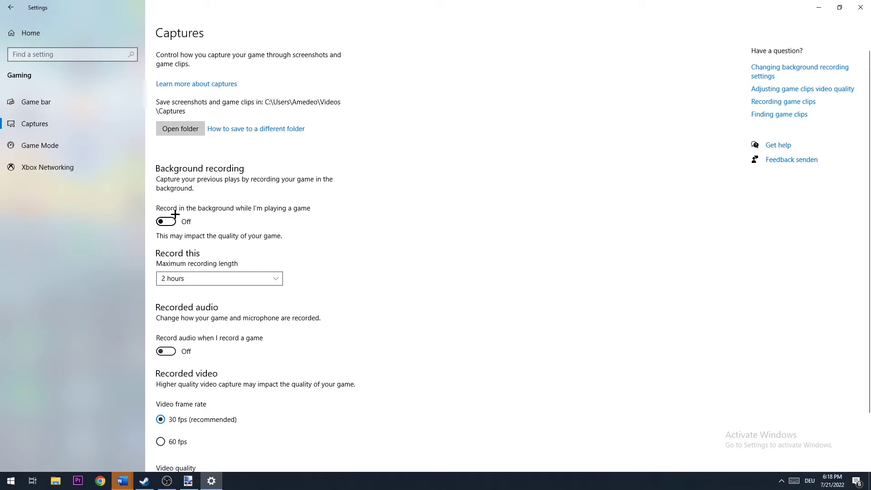
mouse_move(32, 145)
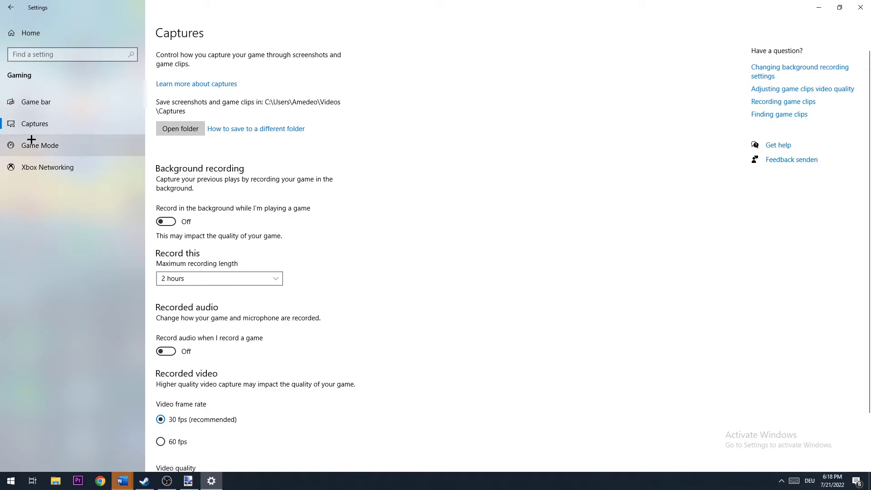
Show the Game Mode page with Game Mode switched on
left_click(40, 146)
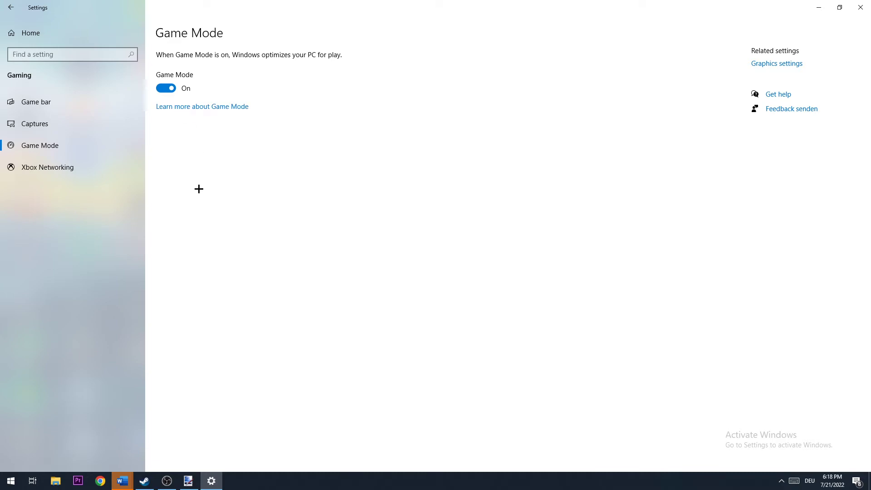
mouse_move(193, 182)
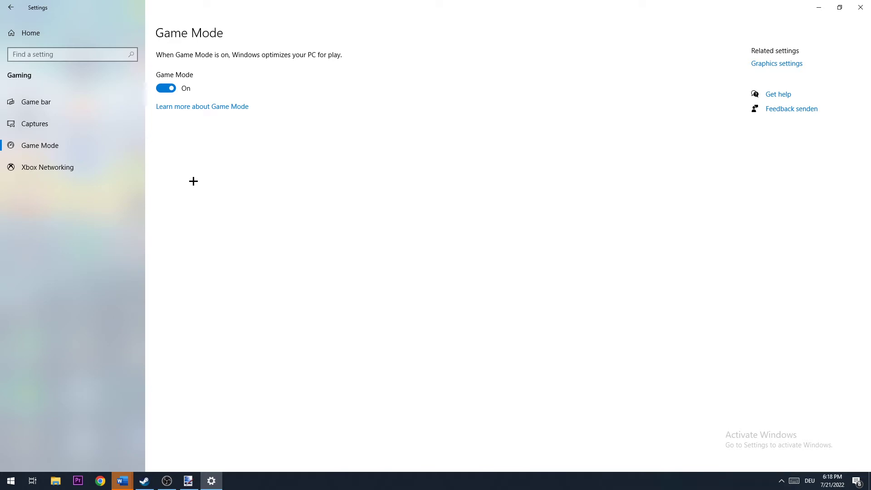
mouse_move(426, 73)
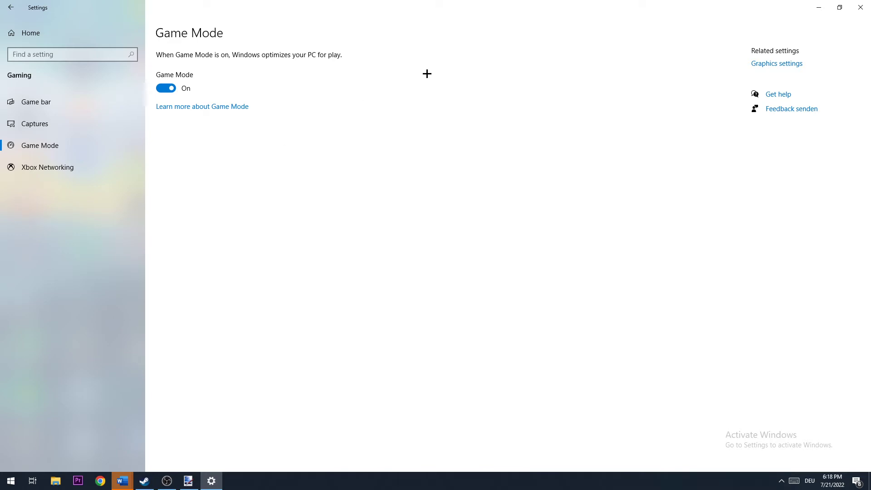
mouse_move(11, 7)
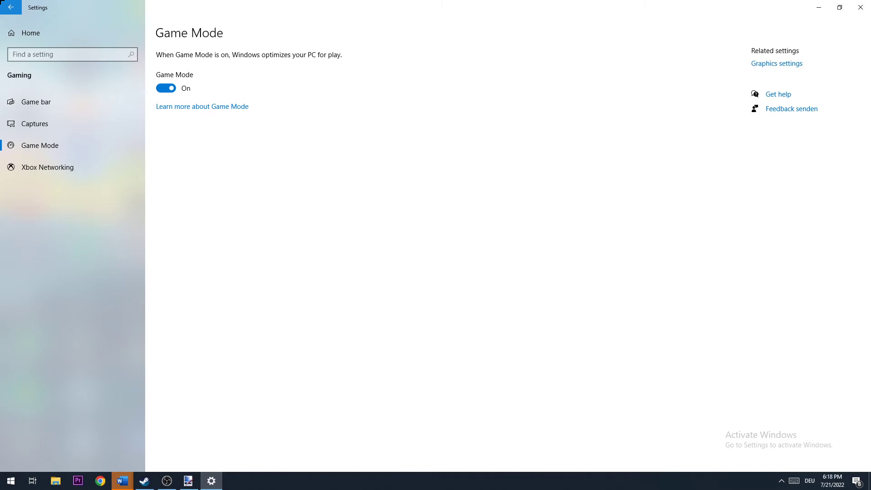
Return to Settings home and enter Update & Security, where Windows Update reports missing fixes
left_click(11, 7)
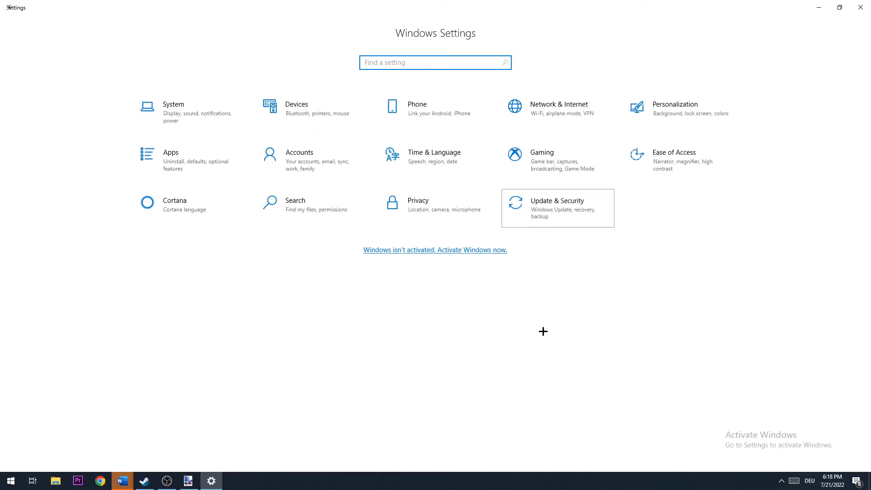
left_click(557, 208)
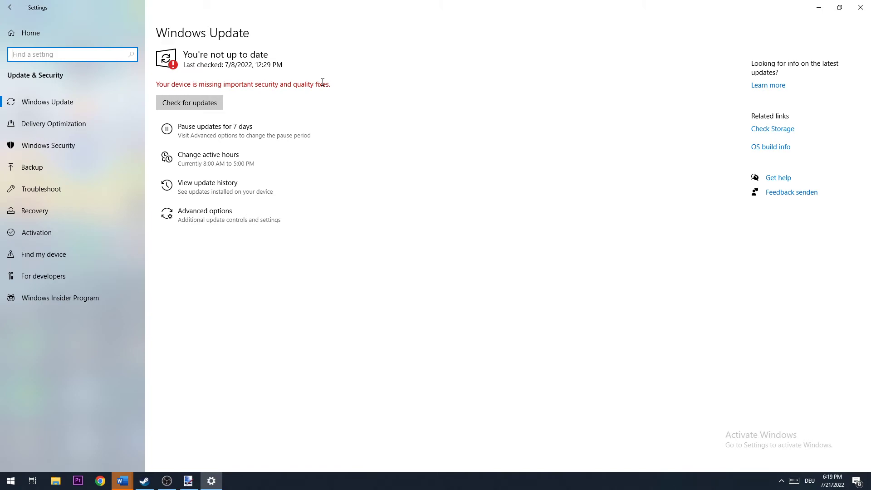
mouse_move(387, 140)
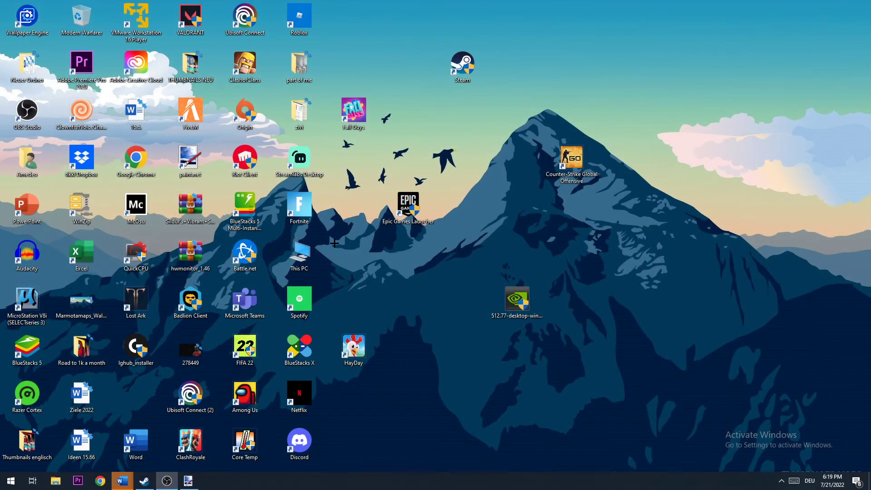
mouse_move(491, 311)
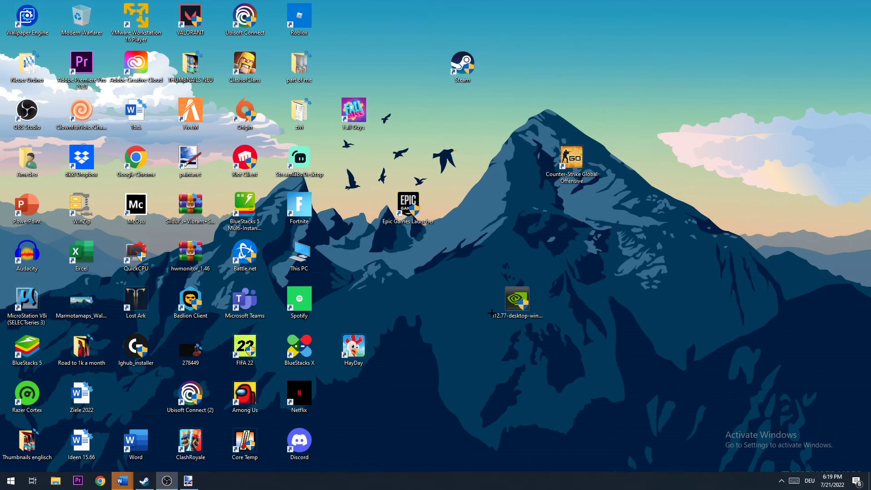
mouse_move(498, 249)
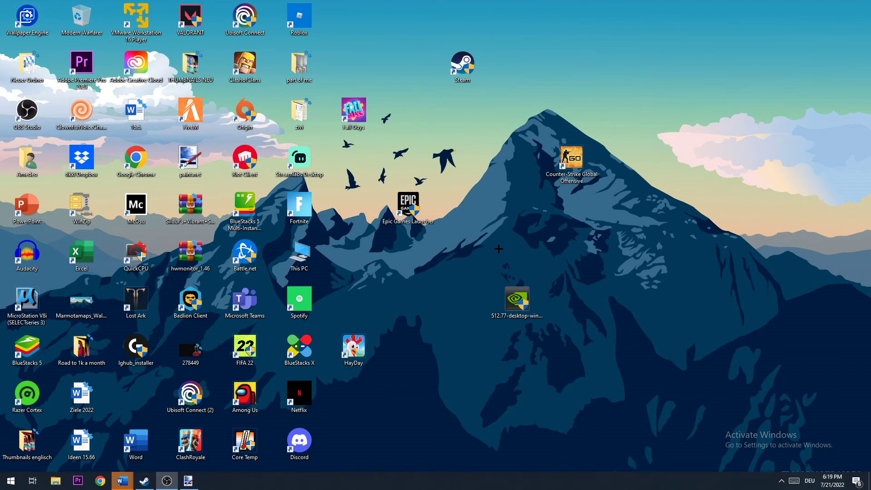
mouse_move(426, 137)
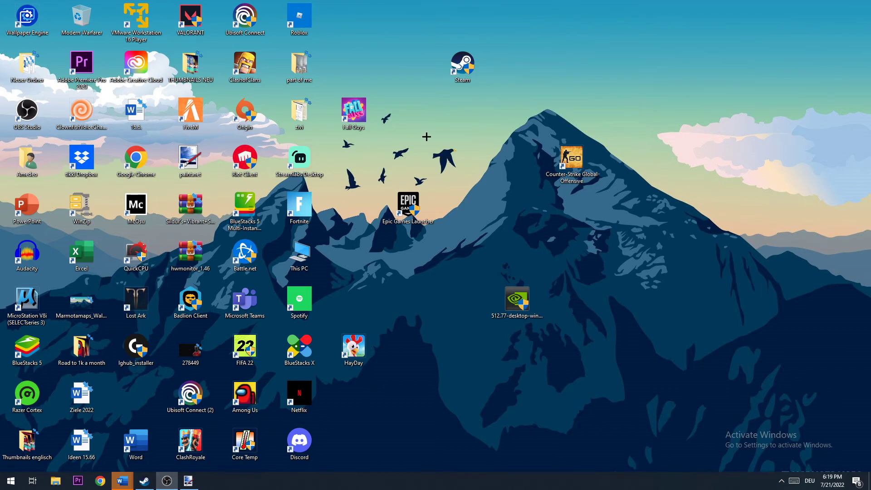
mouse_move(409, 484)
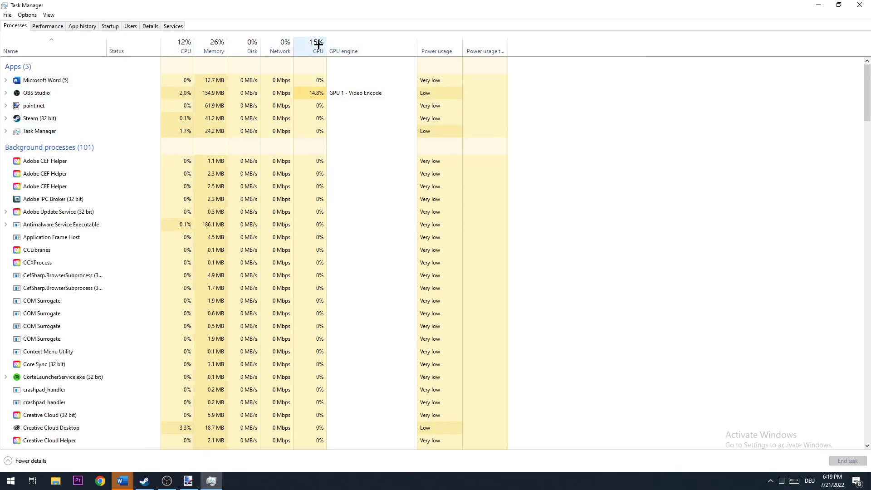
mouse_move(318, 44)
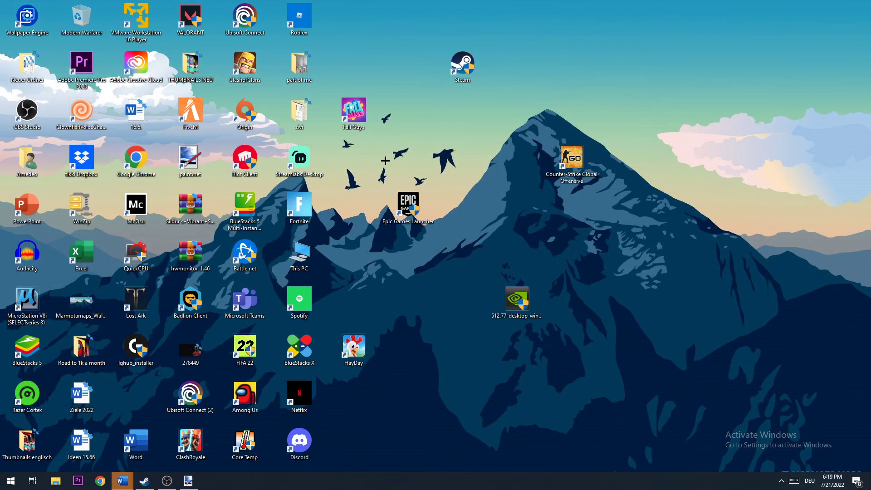
mouse_move(353, 439)
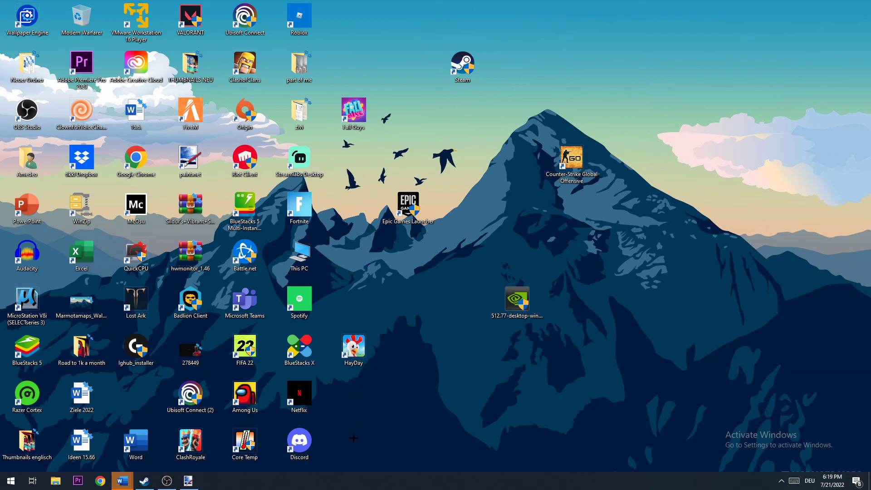